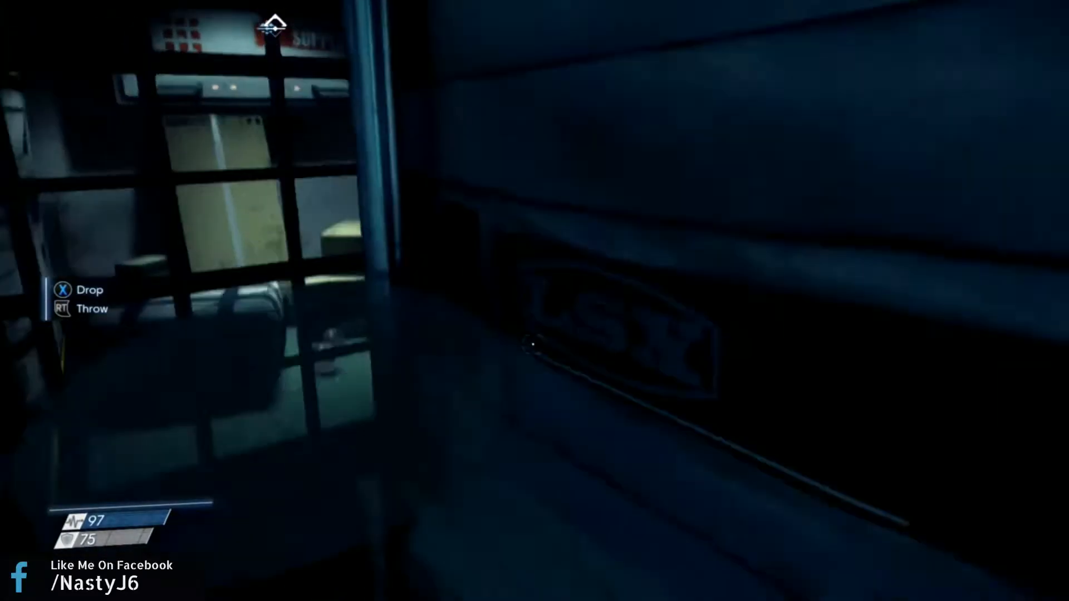
mouse_move(535, 344)
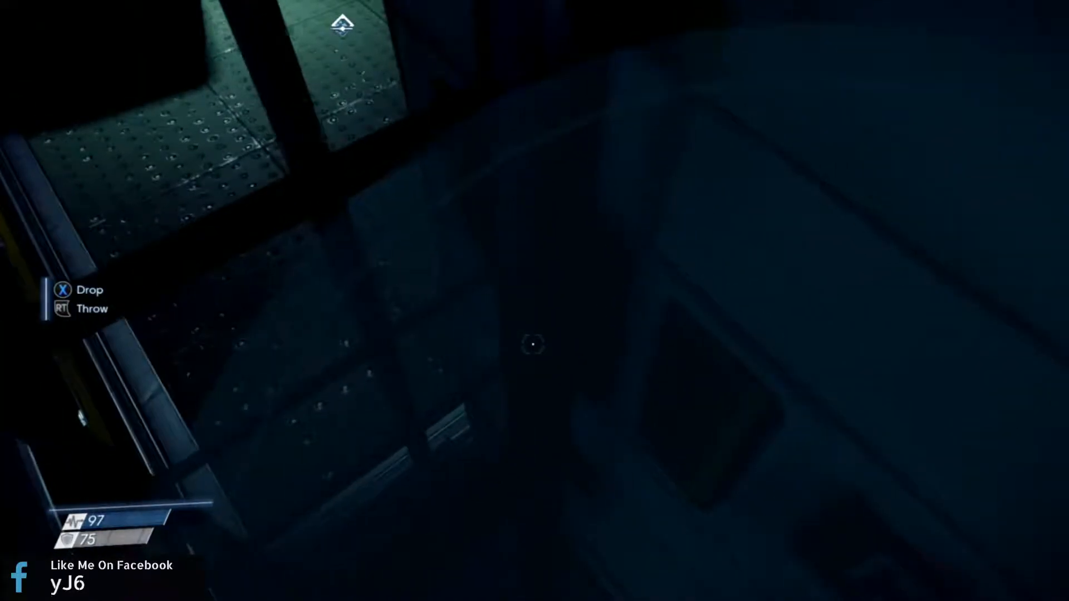